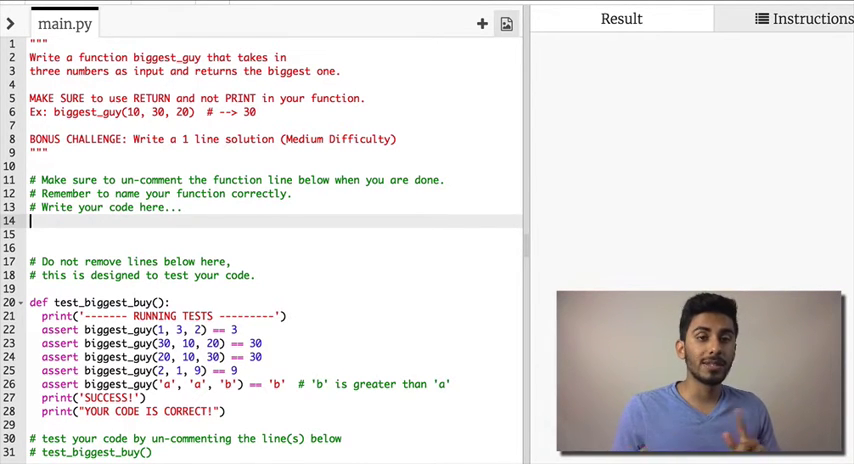
- Write the header def biggest_guy(num1, num2, num3): below the instructions in main.py
left_click_drag(30, 56, 340, 72)
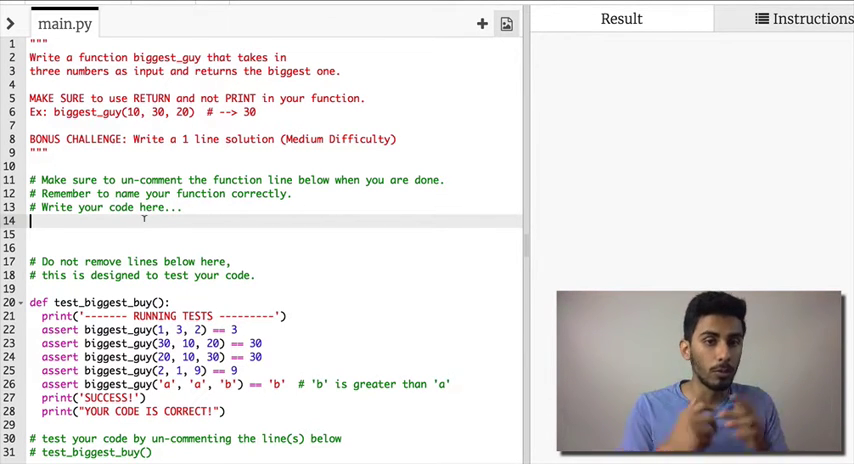
type("def bi")
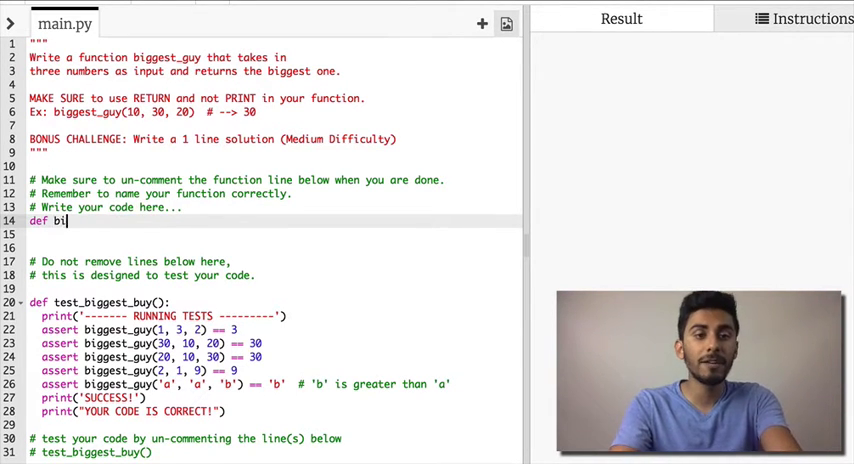
type("ggest_guy()")
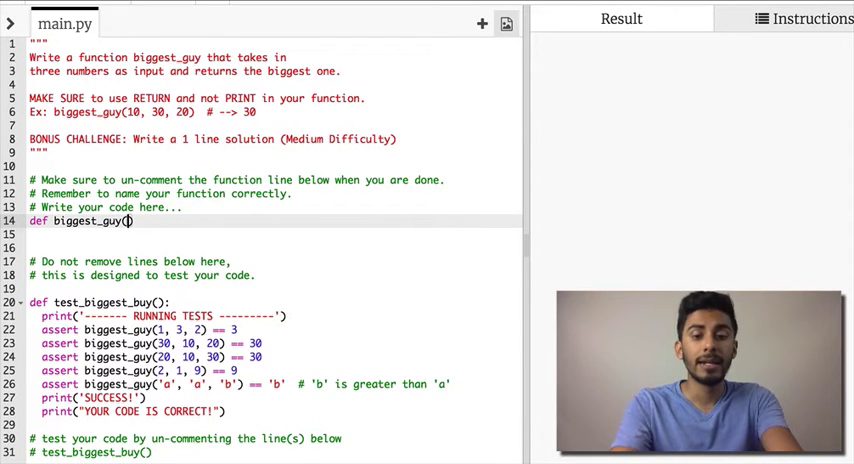
type("a, b, c")
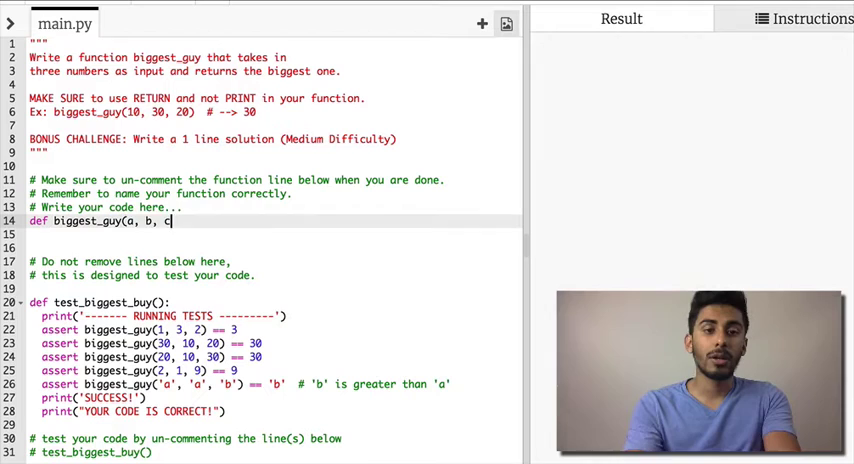
type("num1,")
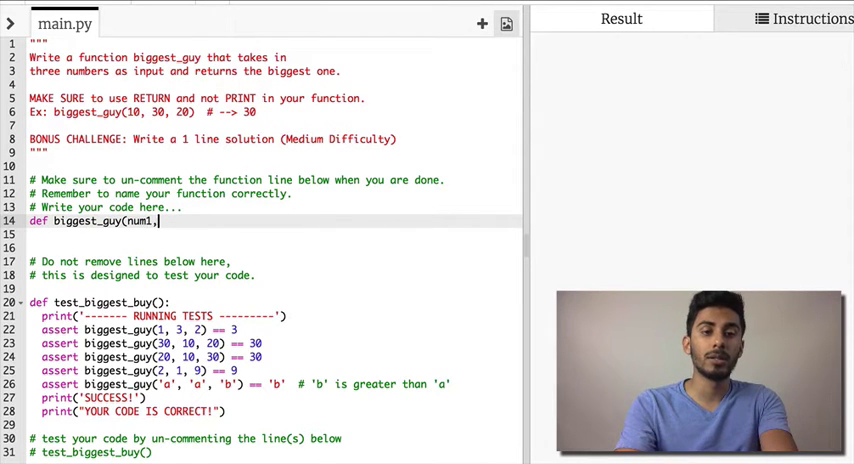
type("num2, num4")
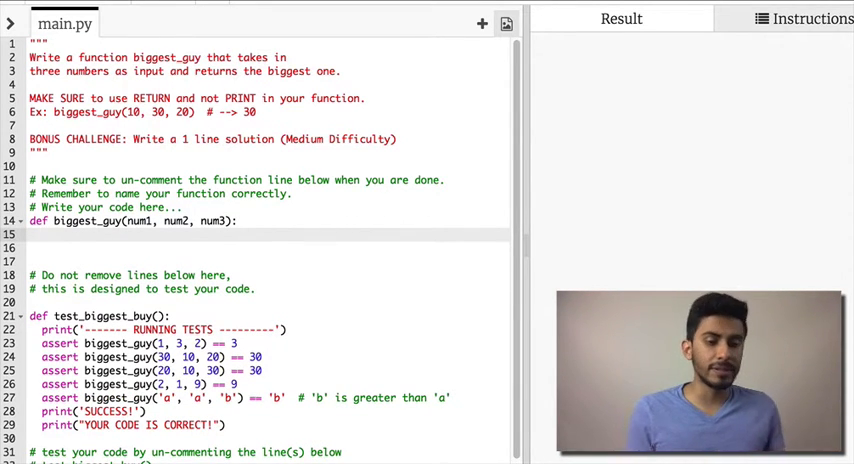
- Add the comment '# find bigger guy between num1 and num2', fixing a typo in 'between'
type("#")
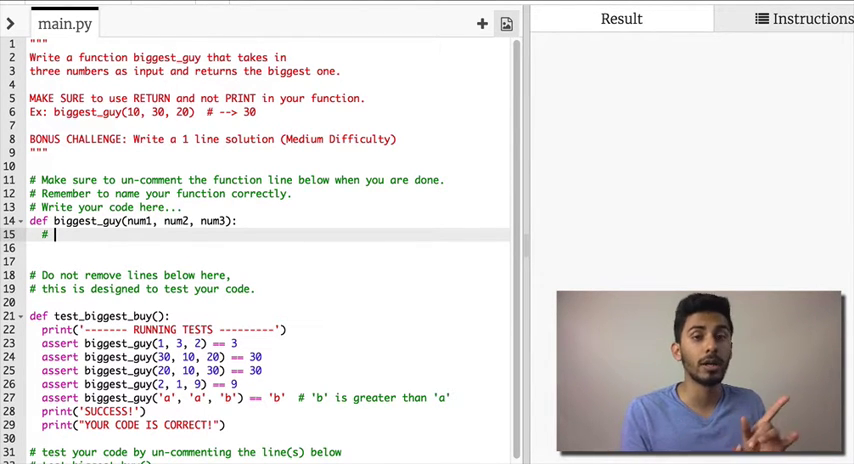
type("find bigger guy between num1 and num2")
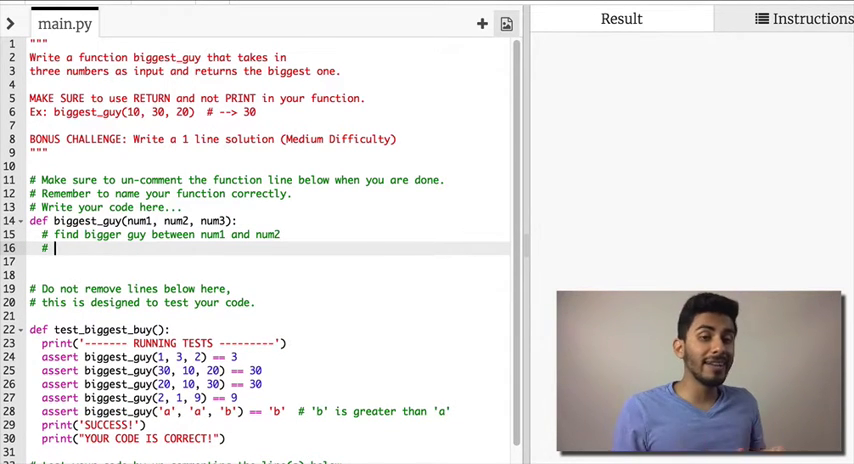
type("com")
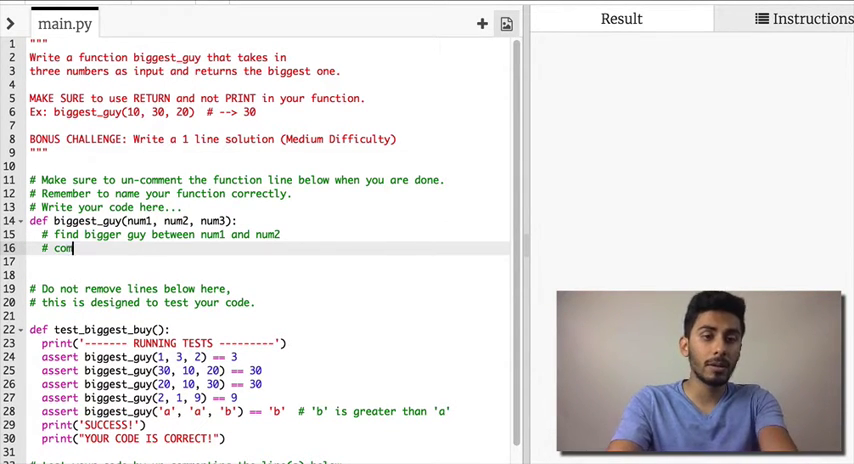
type("pare")
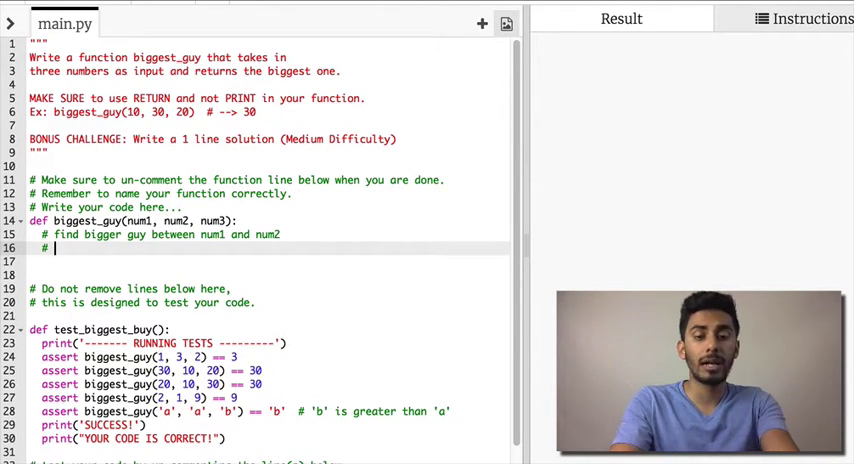
type("find bigger guy")
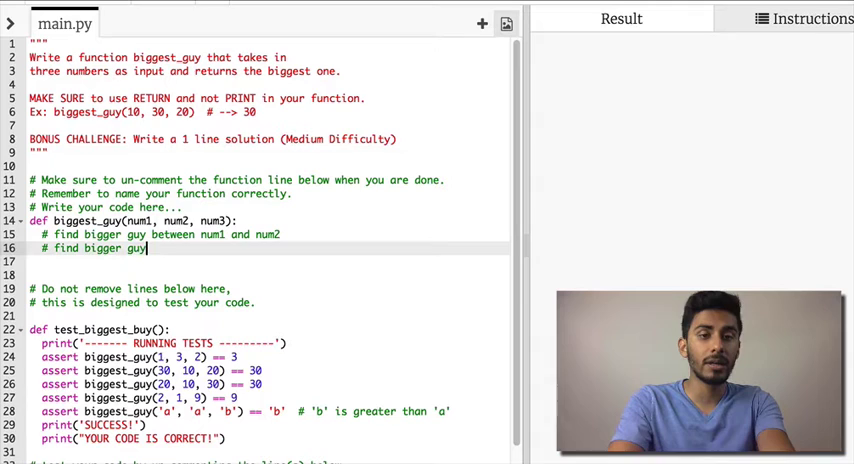
type("bettw")
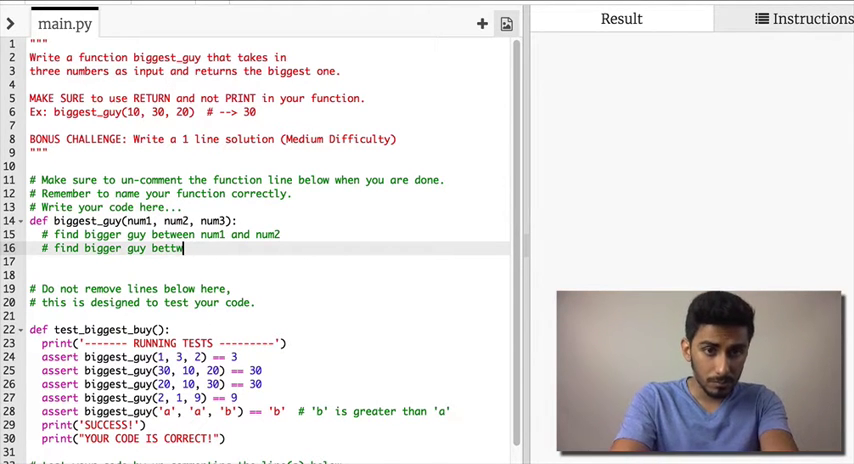
key("BackSpace")
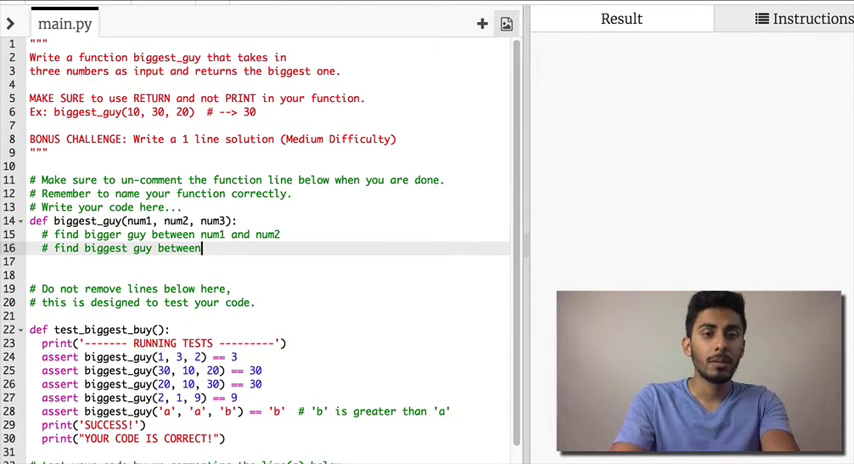
- Add the comment '# find biggest guy between bigger guy and num3'
type("big")
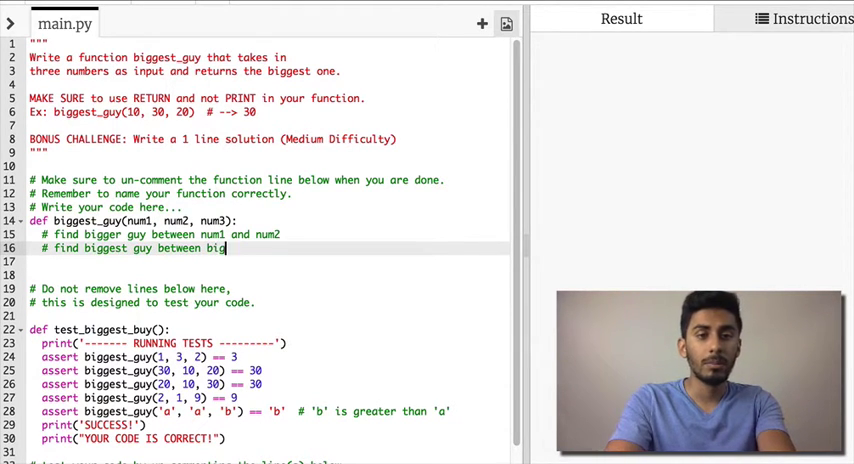
type("er a")
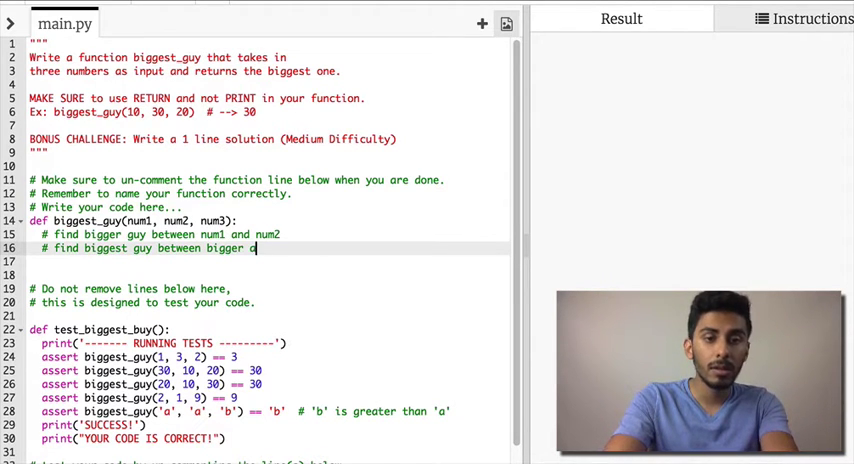
type("uy and num3")
left_click(268, 220)
type("b")
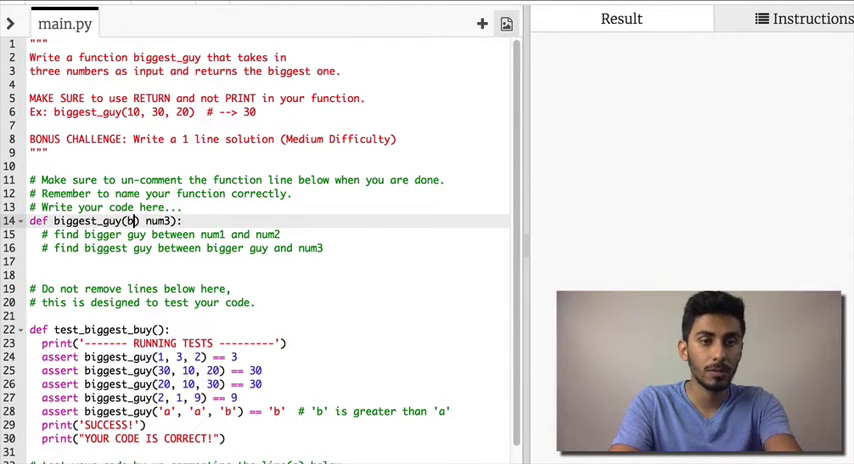
type("igger")
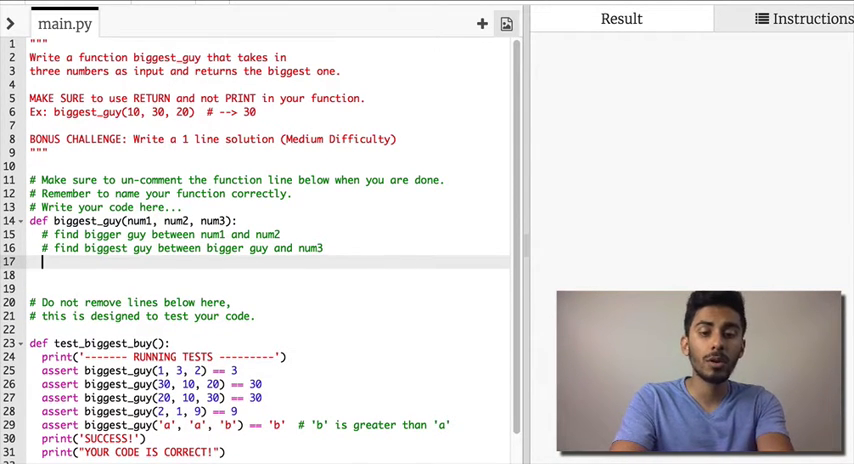
- Write if num1 > num2: bigger_guy = num1, else: bigger_guy = num2
type("if n")
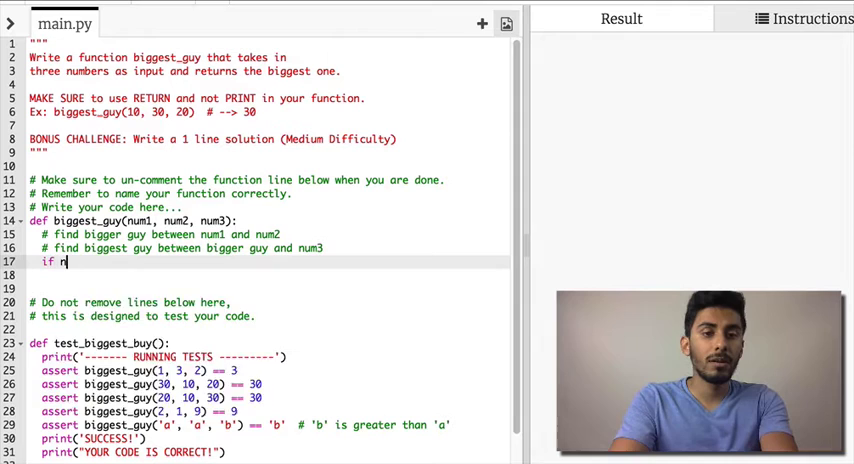
type("um1")
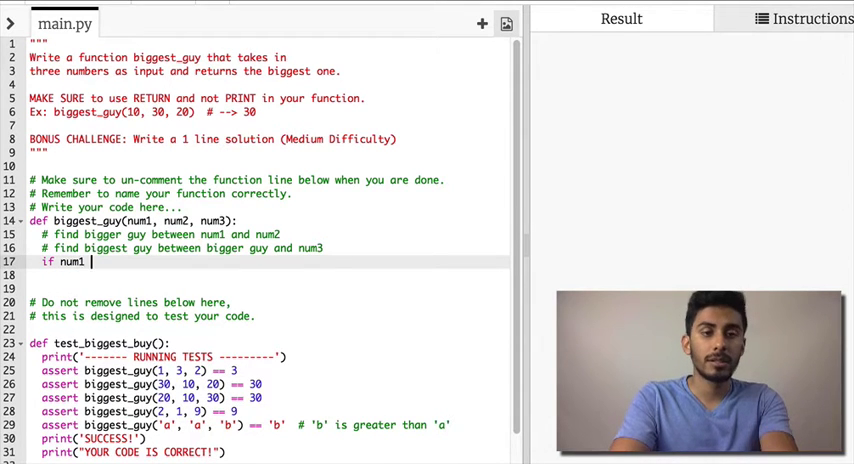
type("> num2:")
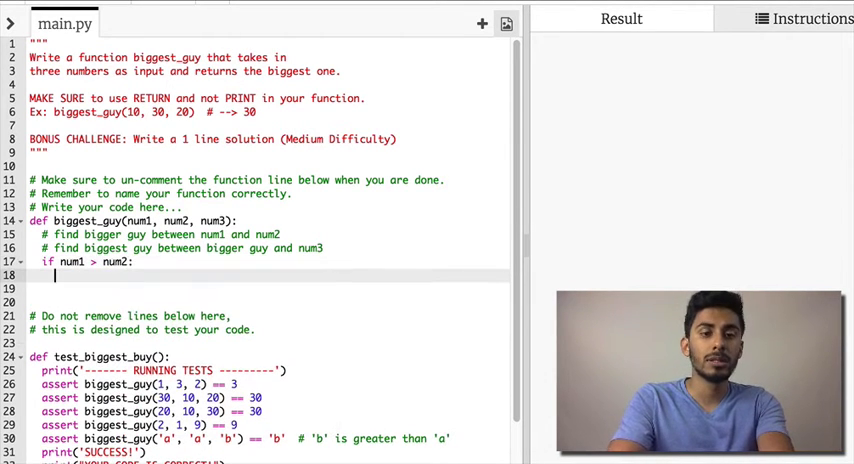
type("bigger_guy = num1")
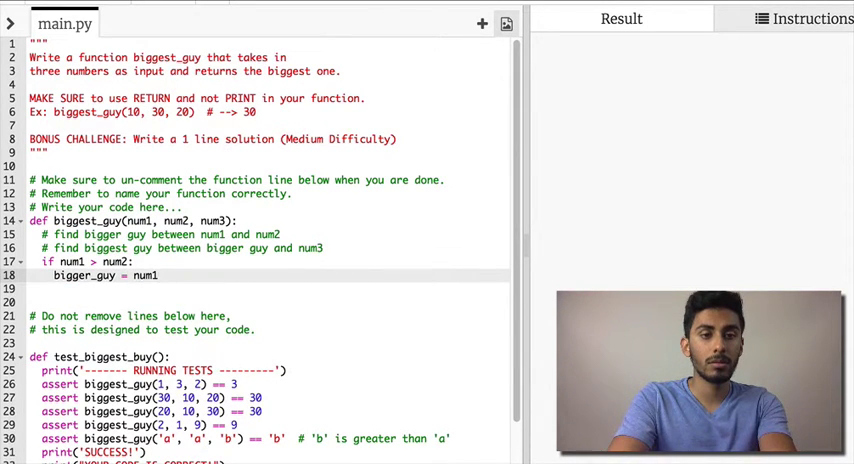
type("else")
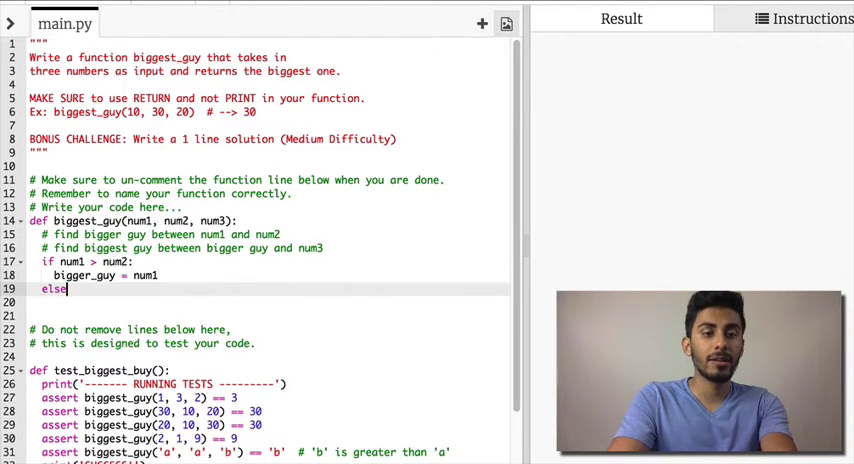
type("bigger)")
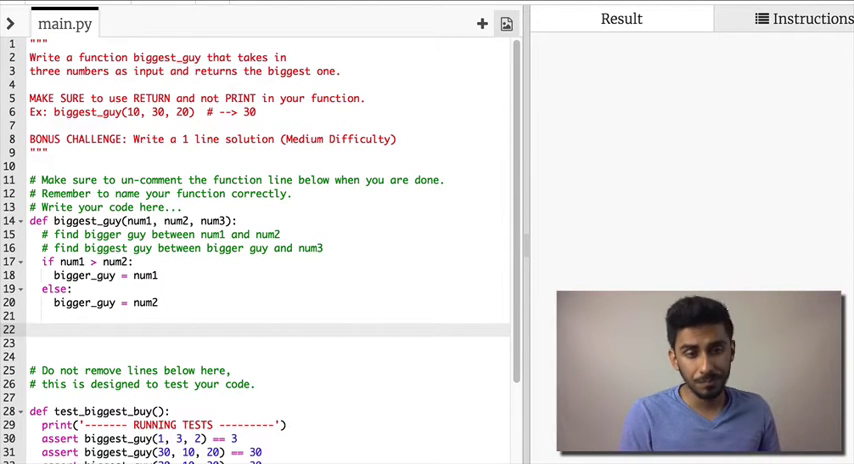
- Write if bigger_guy > num3: biggest_guy = bigger_guy
type("if")
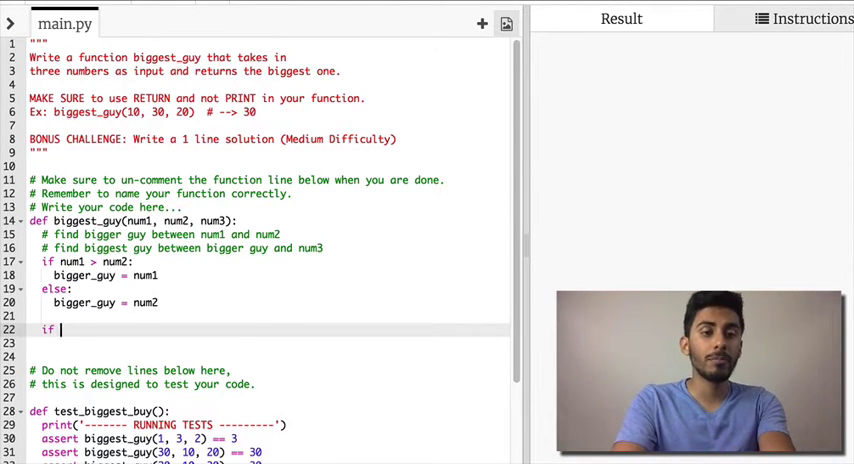
type("bigger_guy")
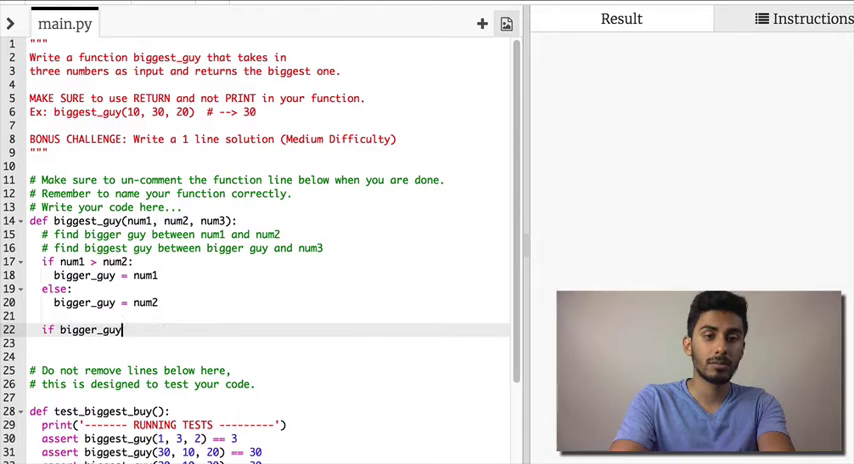
type("> num3:")
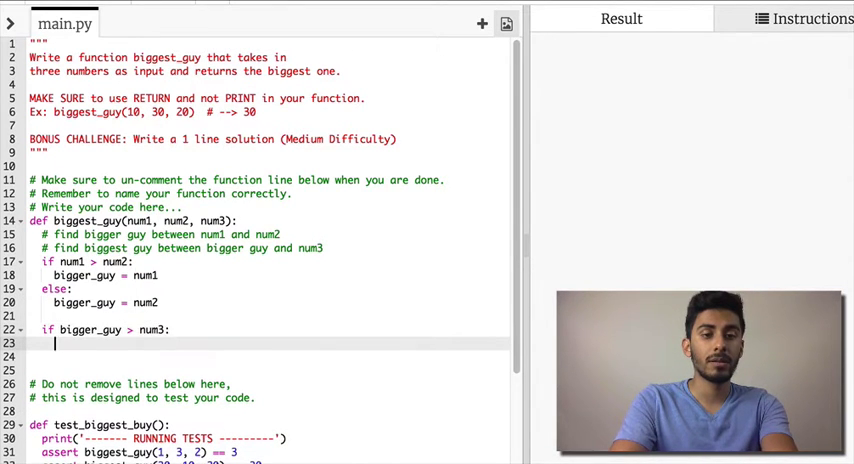
type("biggest_guy = bigger_guy")
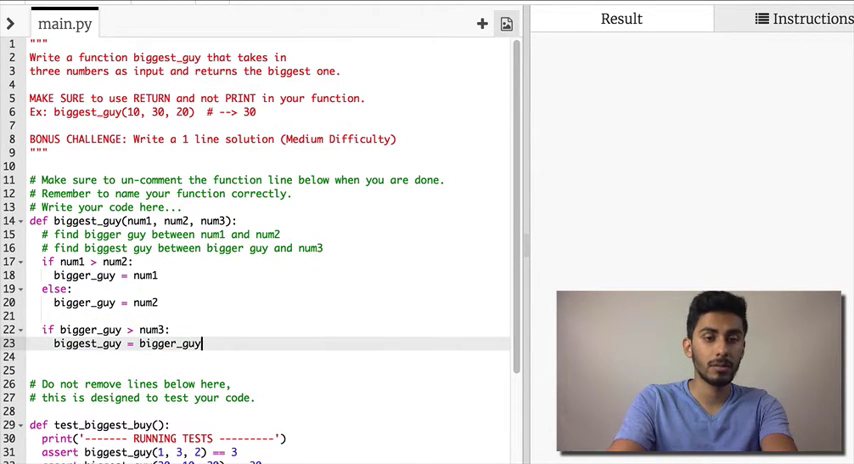
- Add else: biggest_guy = num3 and a return num3 line
type("else:")
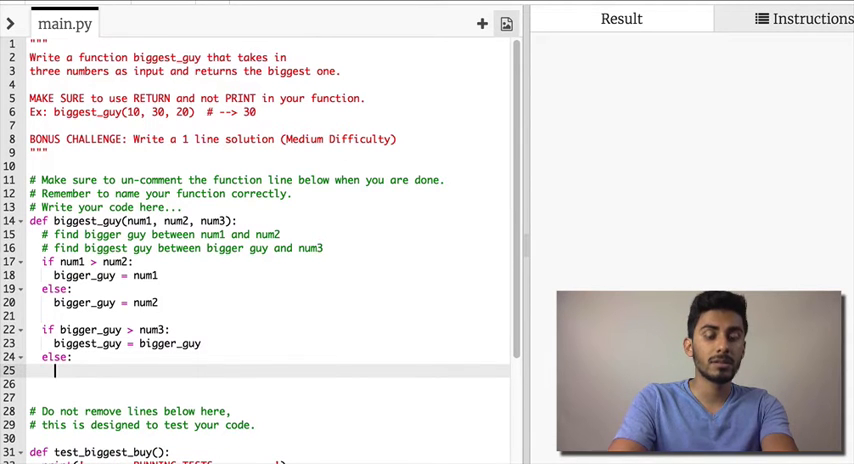
type("biggest")
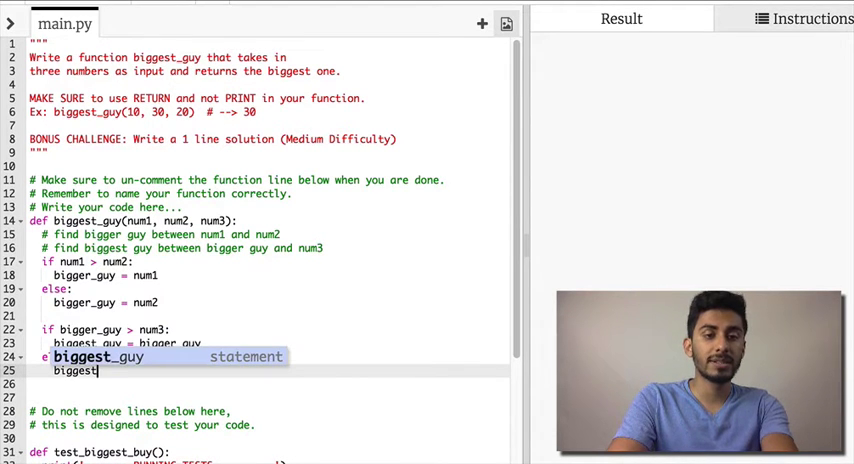
type("_")
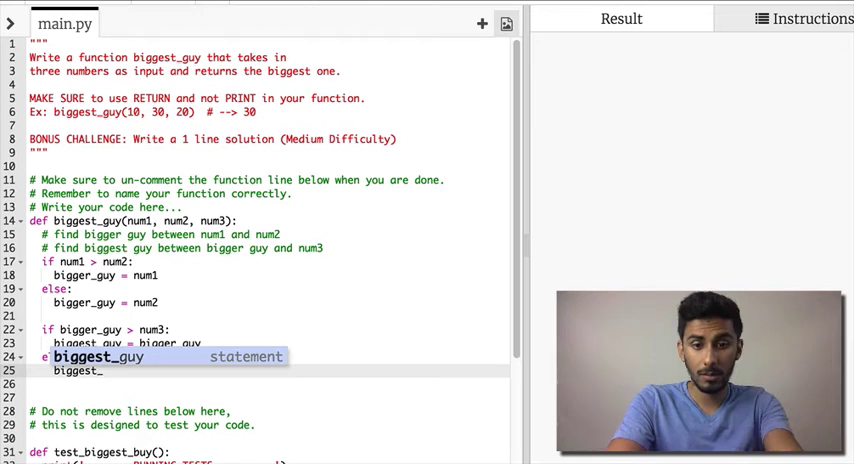
type("biggest_guy = num3")
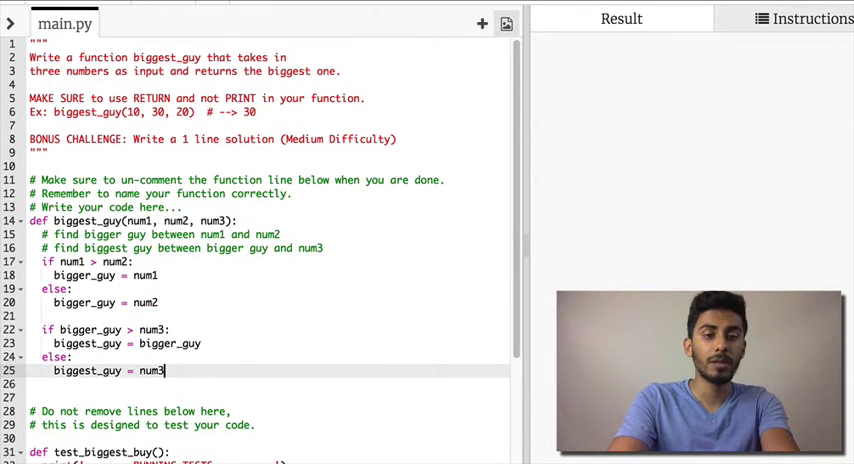
type("return num3")
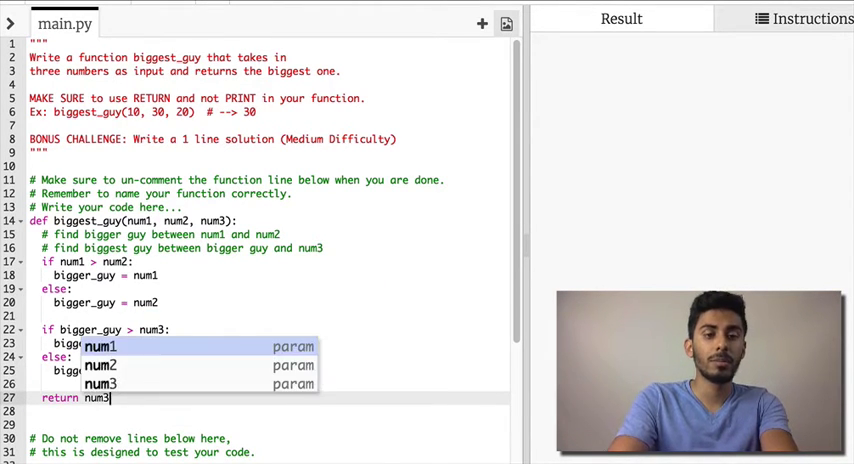
- Scroll to test_biggest_guy and highlight the 30 in the second test case
scroll("down", 3)
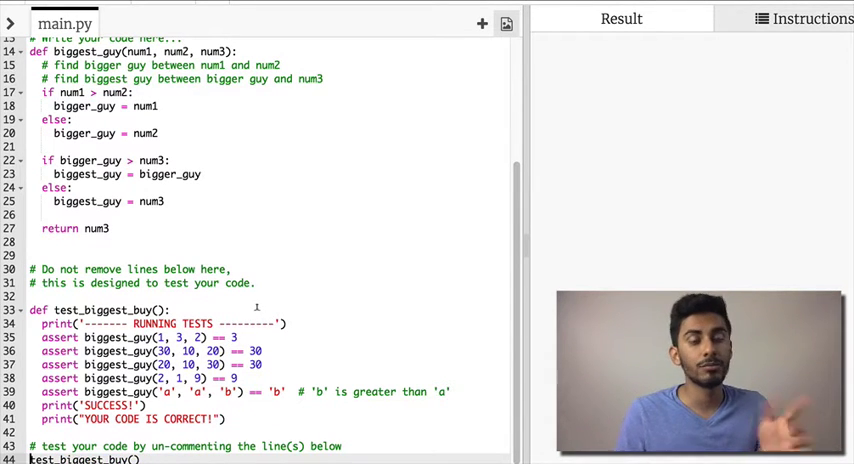
left_click_drag(36, 310, 224, 420)
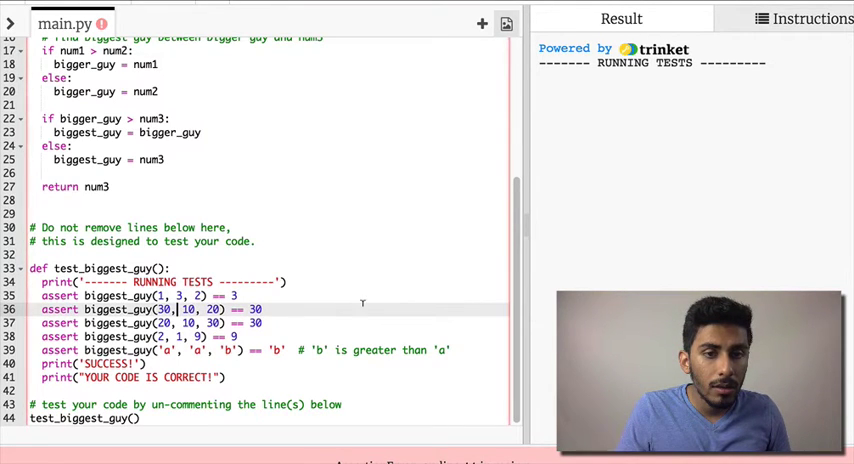
mouse_move(372, 308)
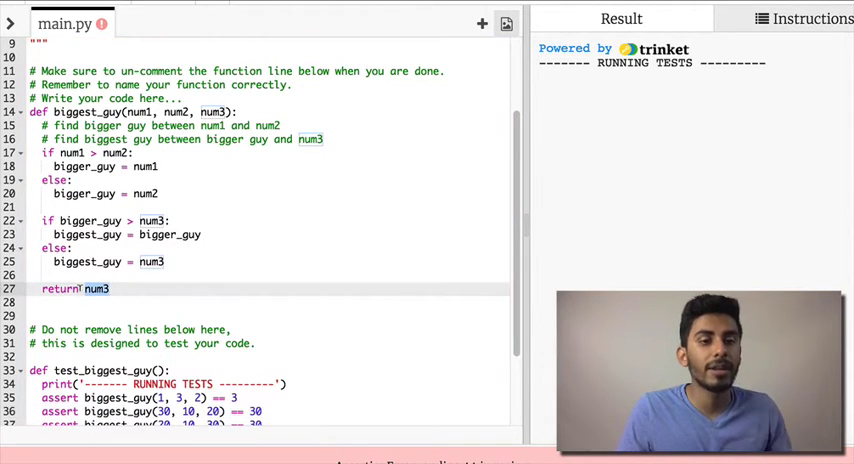
- Change the return statement to return biggest_guy so the tests pass
type("biggest_guy")
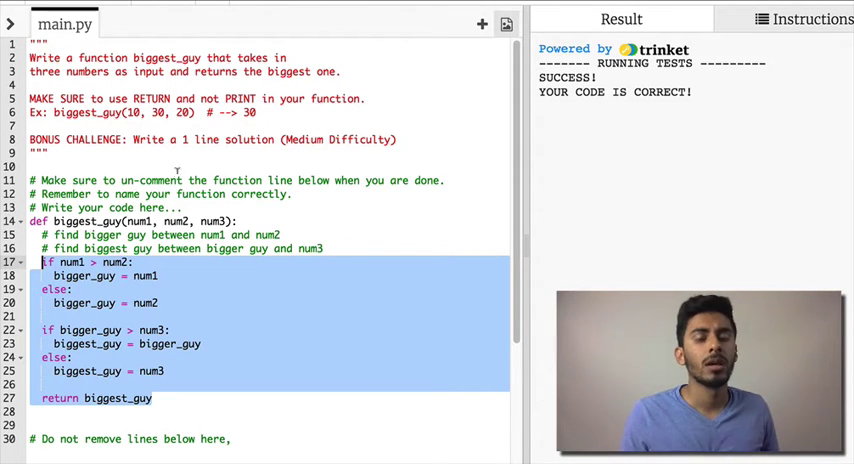
- Delete the if/else body and write helper bigger_guy(num1, num2) returning num1 or num2
key("Delete")
type("d")
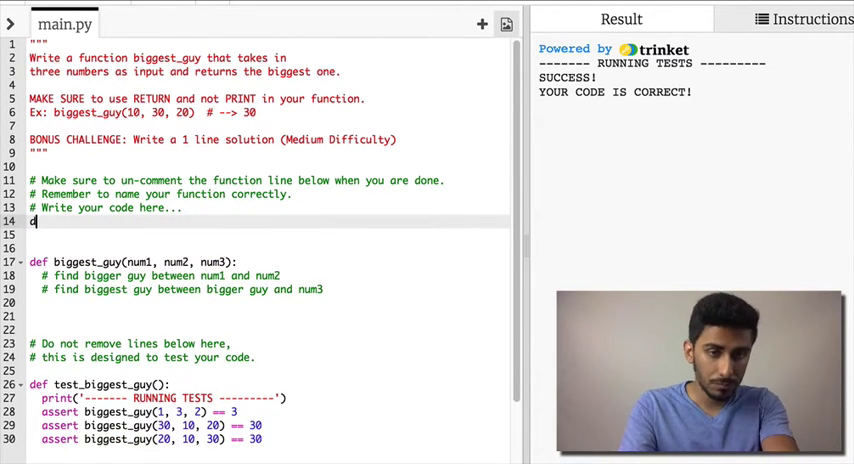
type("ef bigger")
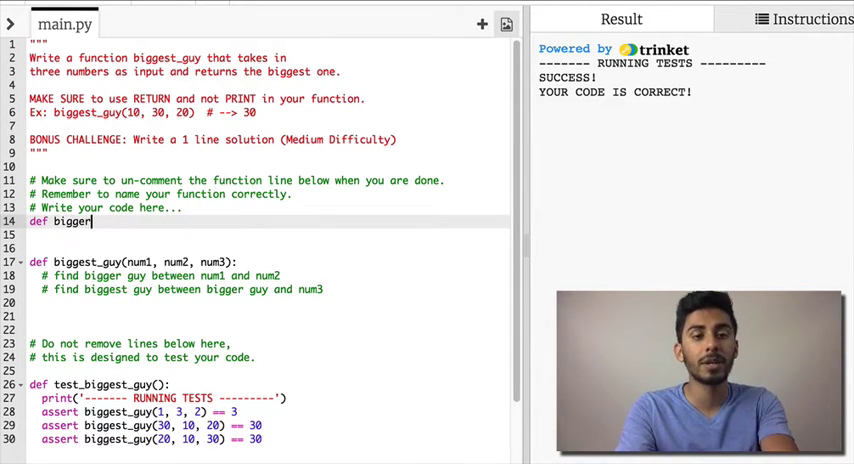
type("_guy(num1, num2):")
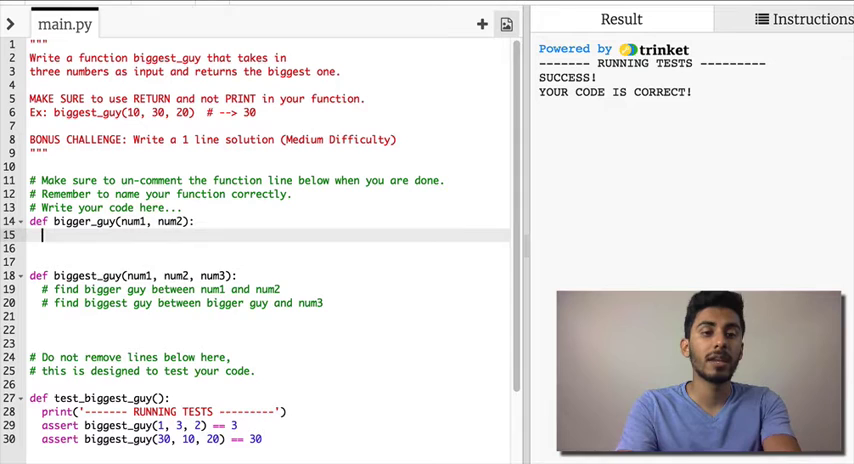
type("if num1 > nu")
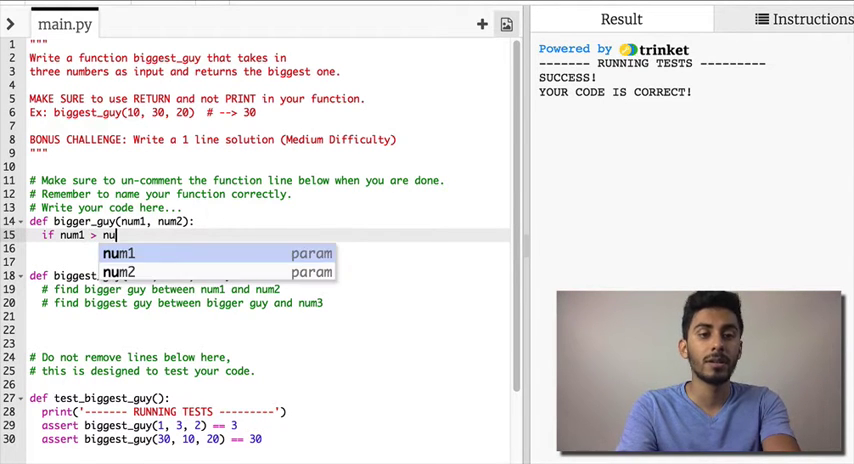
type("m2:")
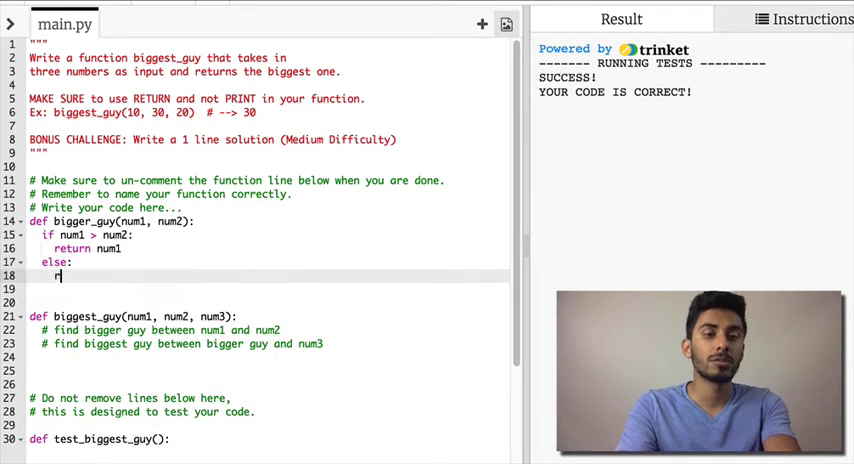
type("eturn num2")
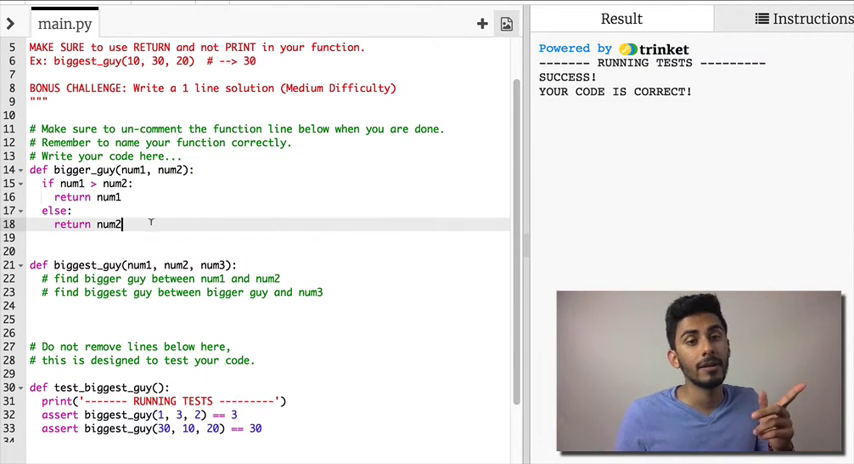
scroll("down", 3)
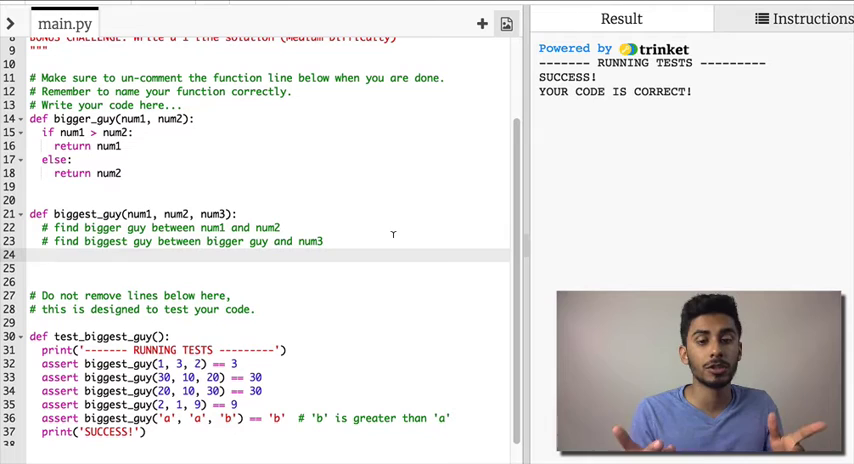
- Start return bigger_guy(bigger_guy(num1, num2), num...) as a nested call in biggest_guy
type("bigger_guy")
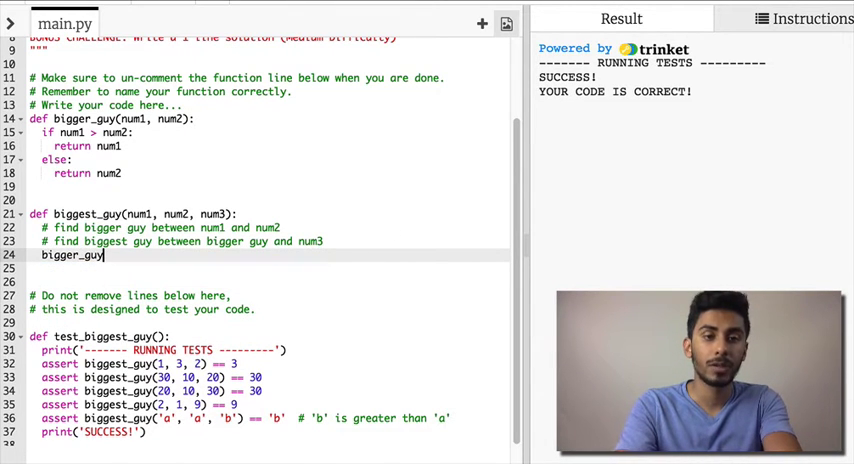
type("return")
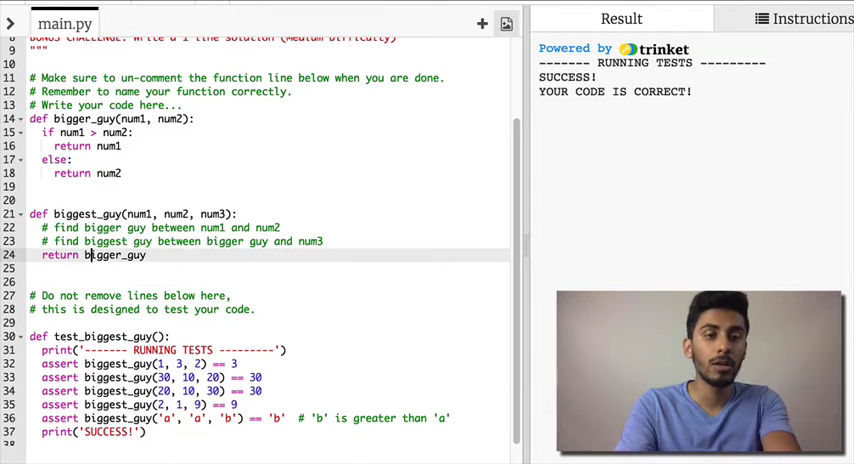
type("(num1,")
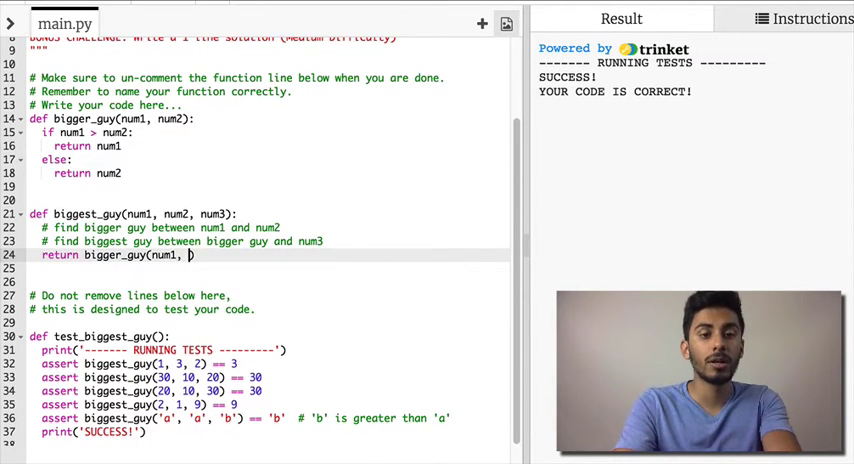
type("num2")
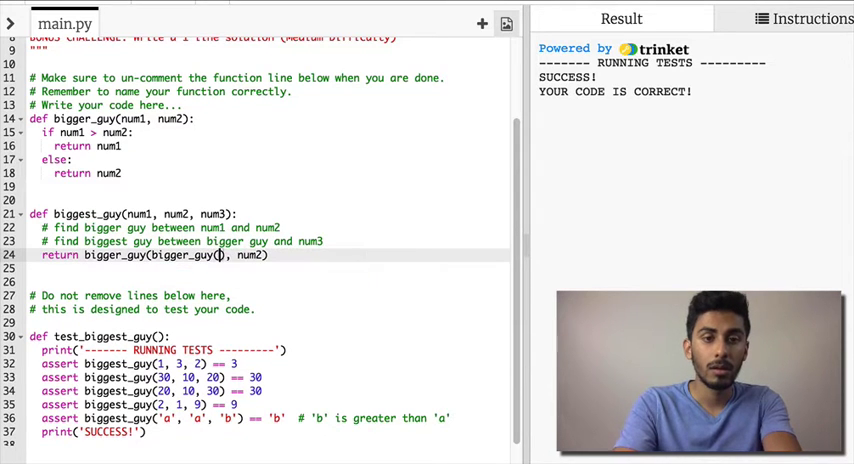
type("num")
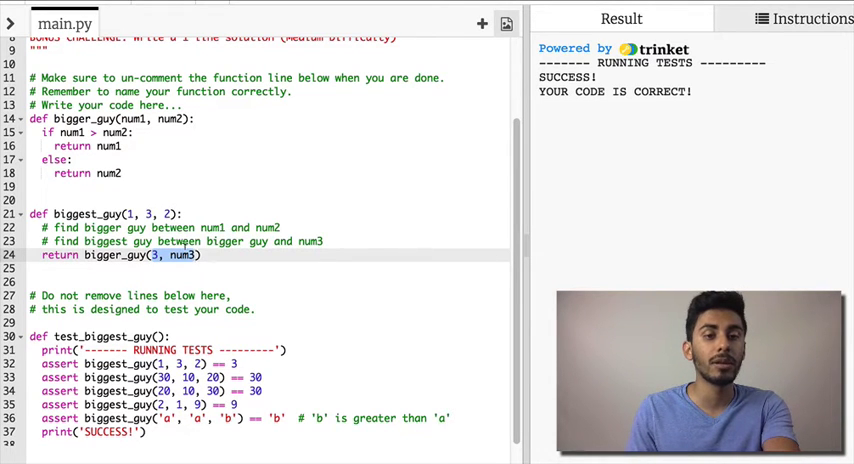
- Finish the line as return bigger_guy(bigger_guy(num1, num2), num3)
type("2")
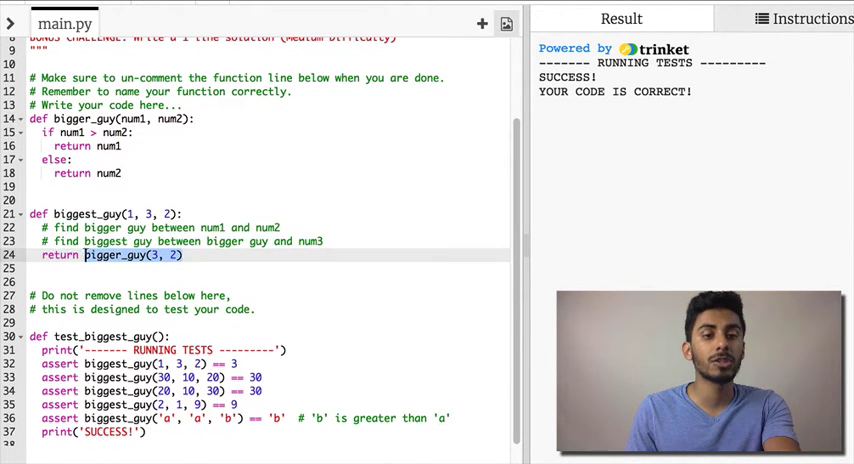
type("3")
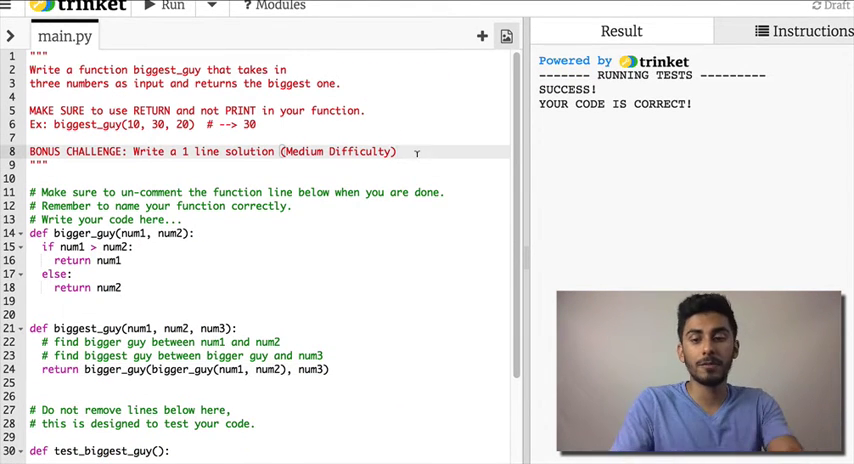
type("*** SOLUT")
type("return max")
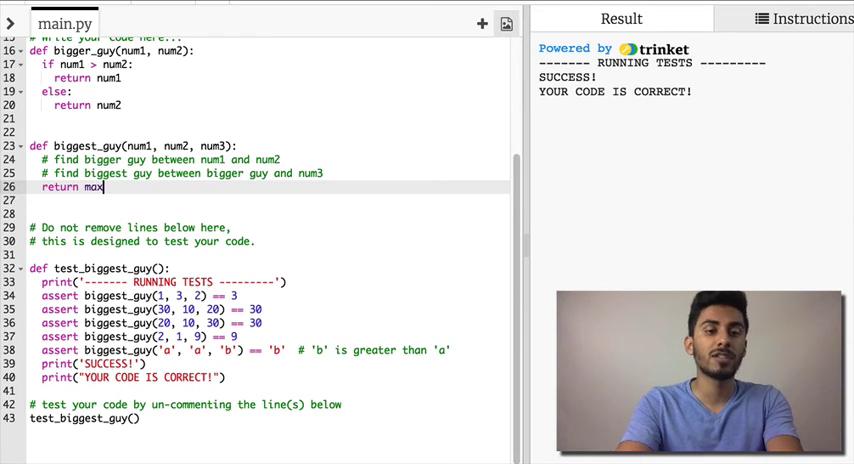
- Return max(num1, num2, num3), run the tests, then restore bigger_guy(bigger_guy(num1, num2), num3)
type("(")
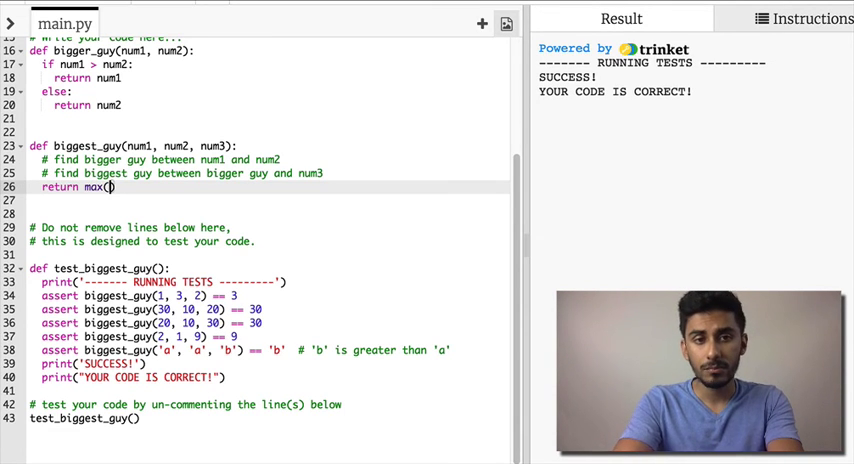
type("num1, num2, num3")
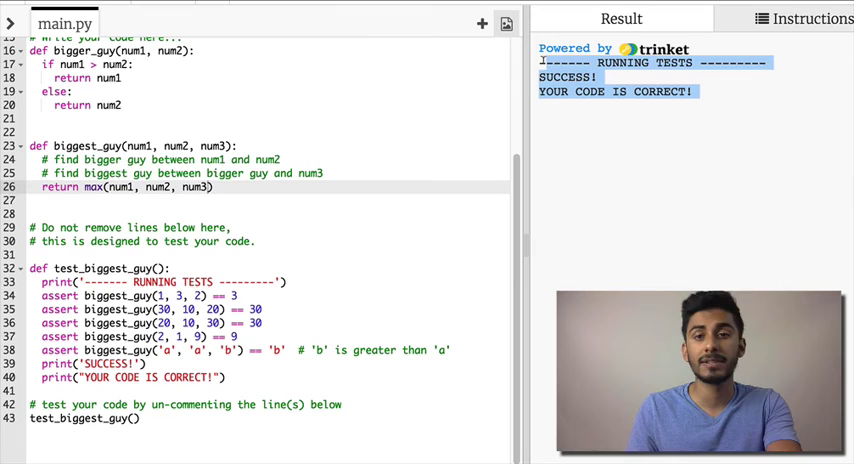
left_click(208, 188)
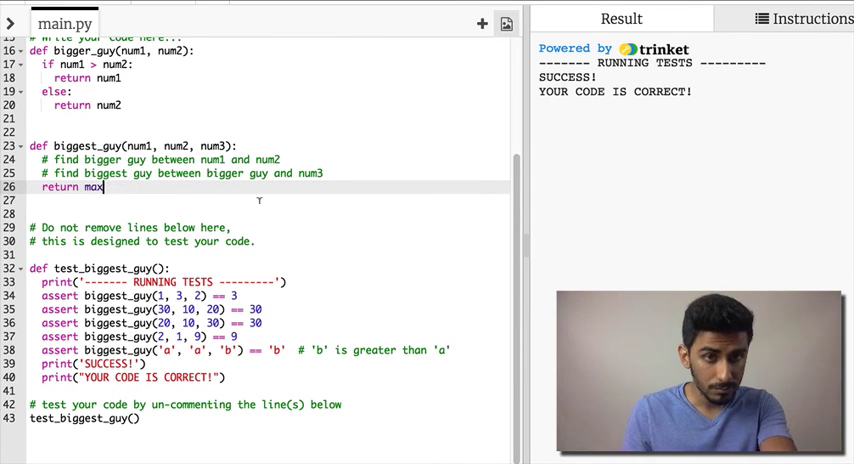
type("bigger_guy(bigger_guy(num1, num2), num3)")
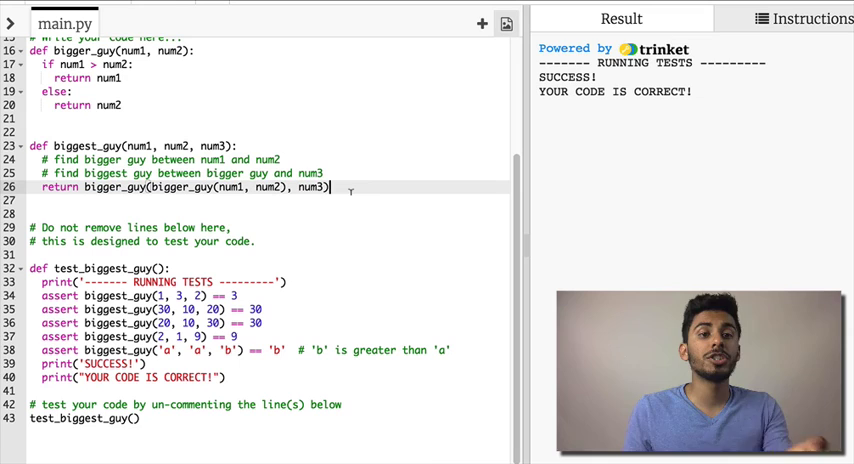